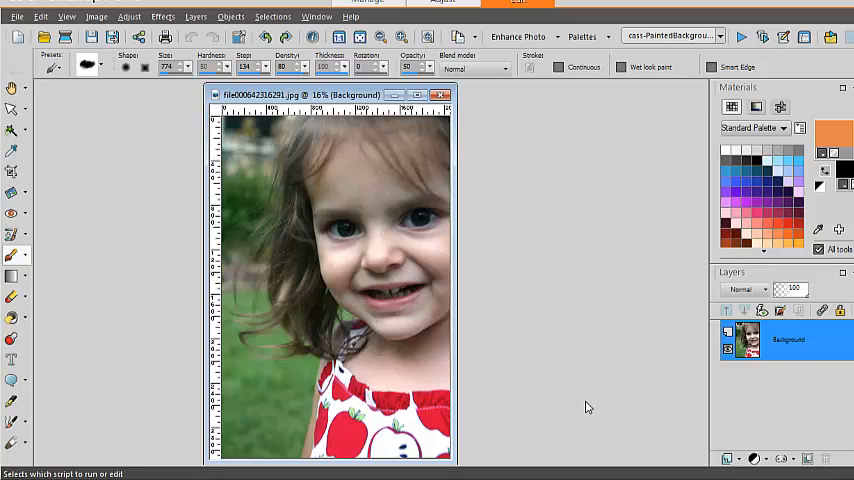
mouse_move(583, 414)
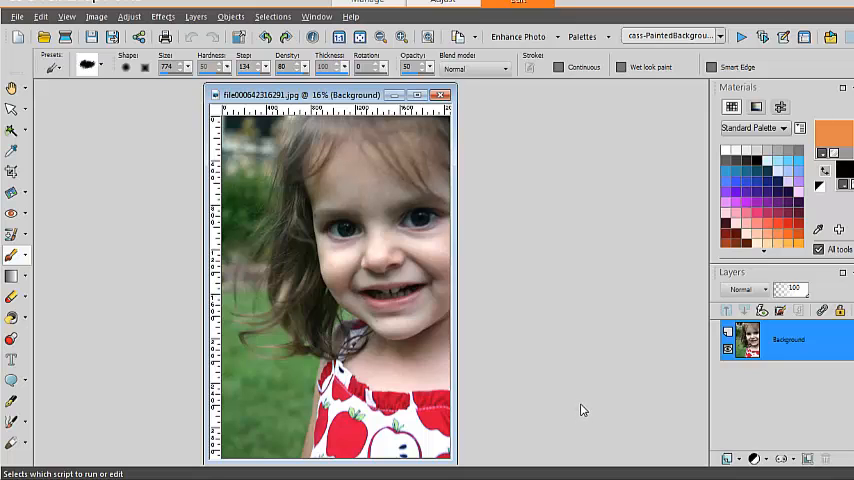
mouse_move(586, 392)
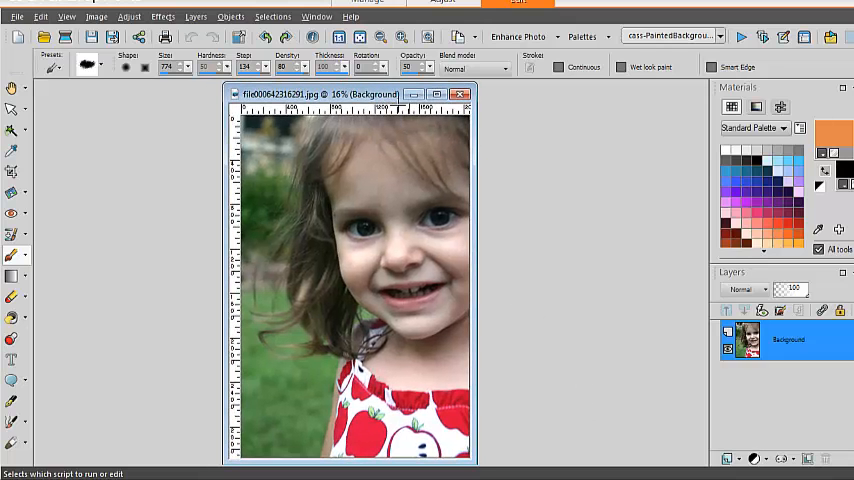
mouse_move(485, 194)
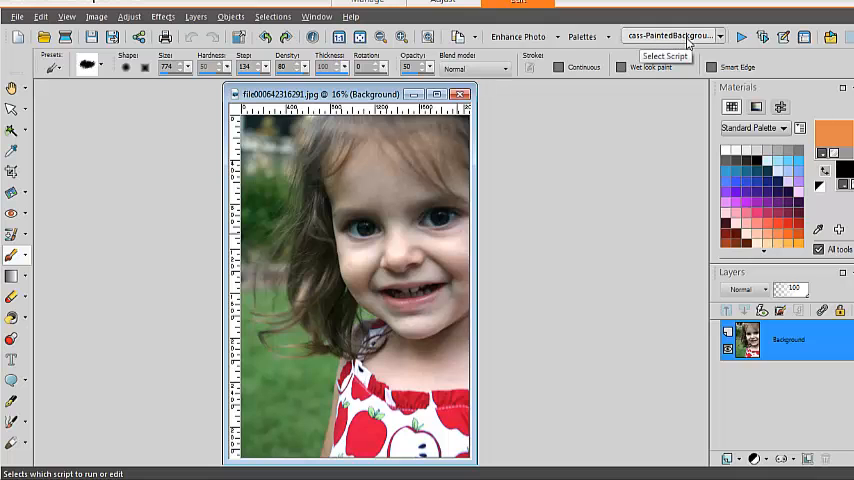
mouse_move(744, 33)
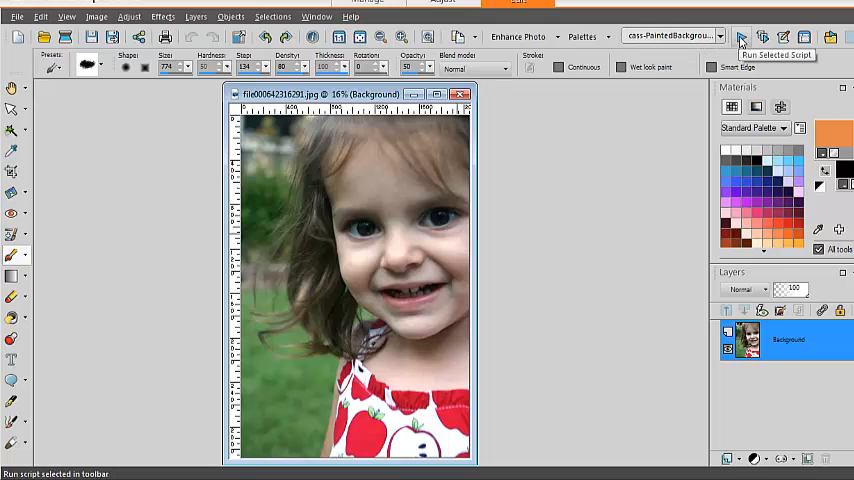
- Run the painted background script on the girl's photo with paint type 3 (Dry Brush)
left_click(742, 34)
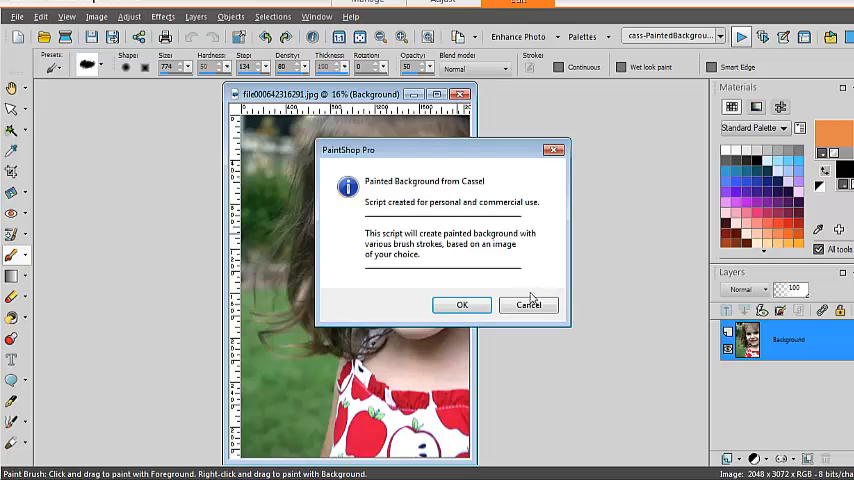
left_click(462, 304)
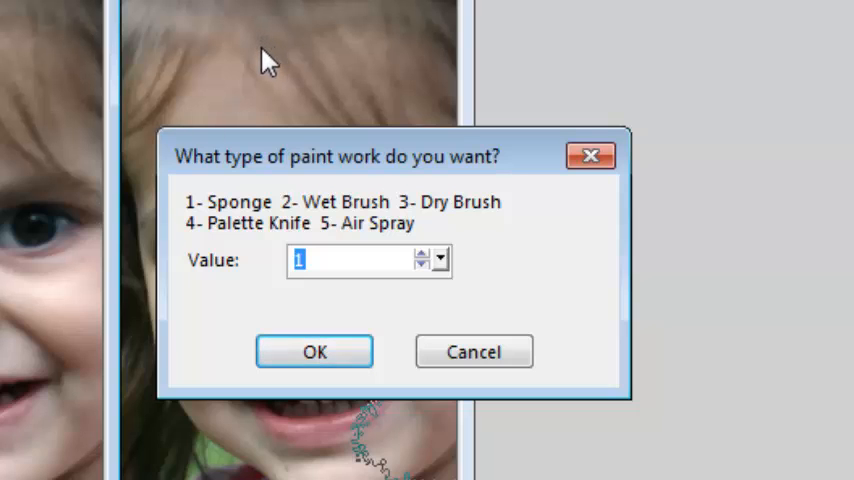
mouse_move(413, 218)
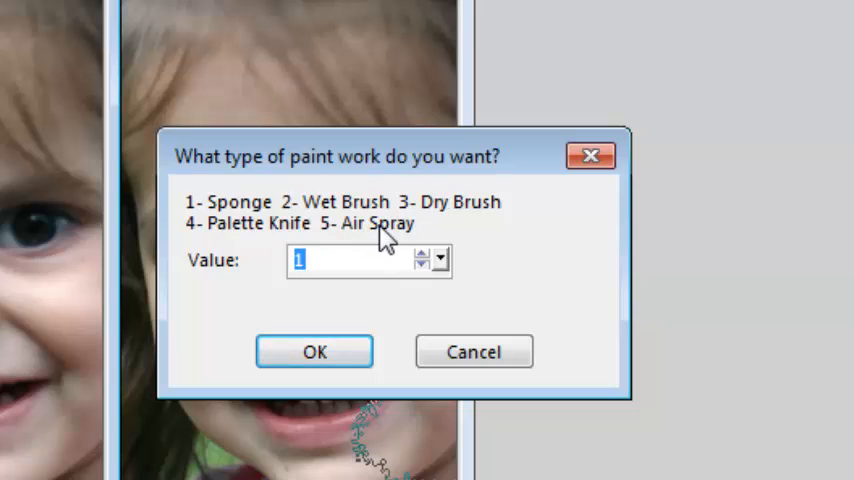
mouse_move(342, 263)
type("3")
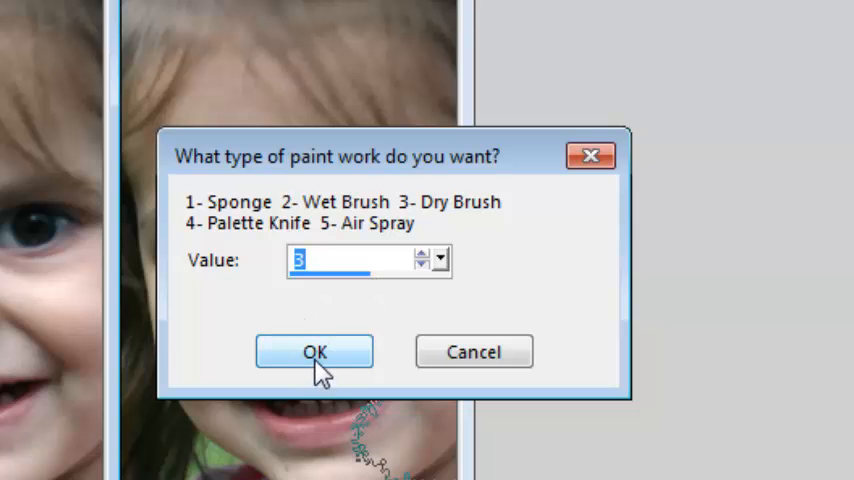
left_click(314, 351)
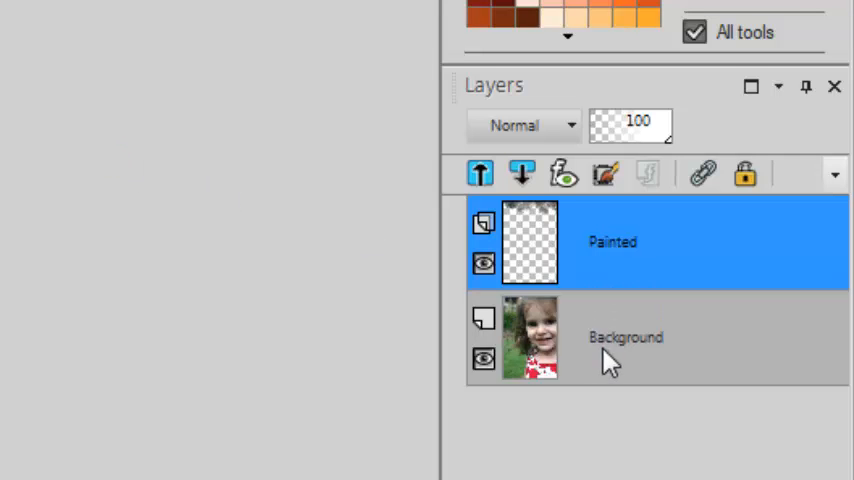
mouse_move(610, 275)
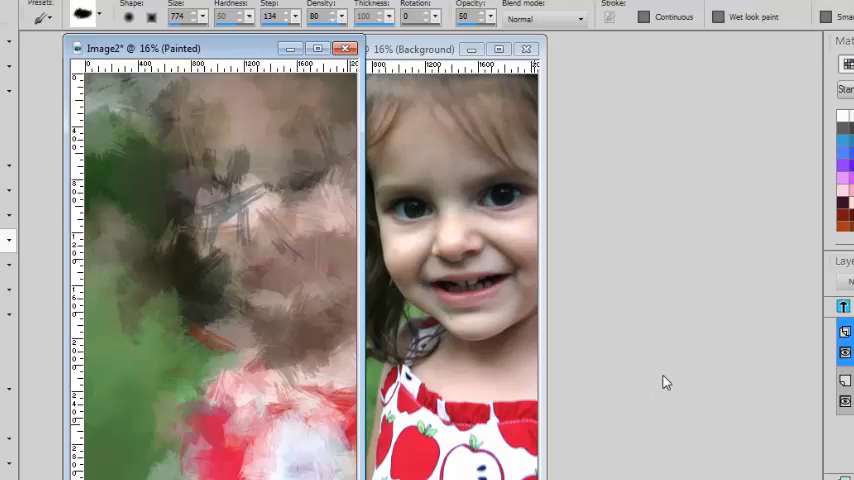
mouse_move(703, 387)
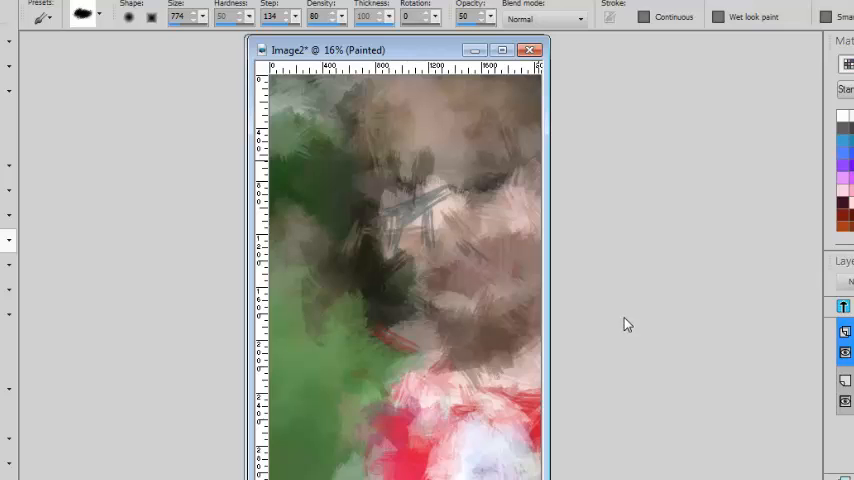
mouse_move(632, 327)
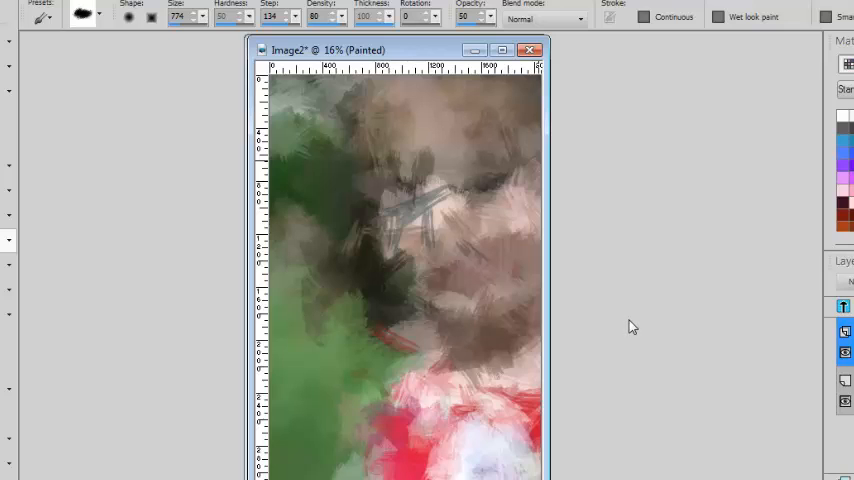
mouse_move(631, 336)
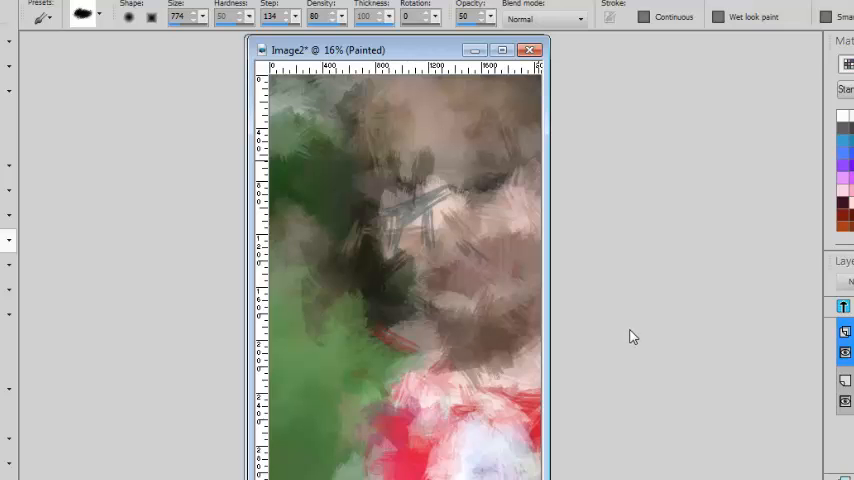
mouse_move(635, 350)
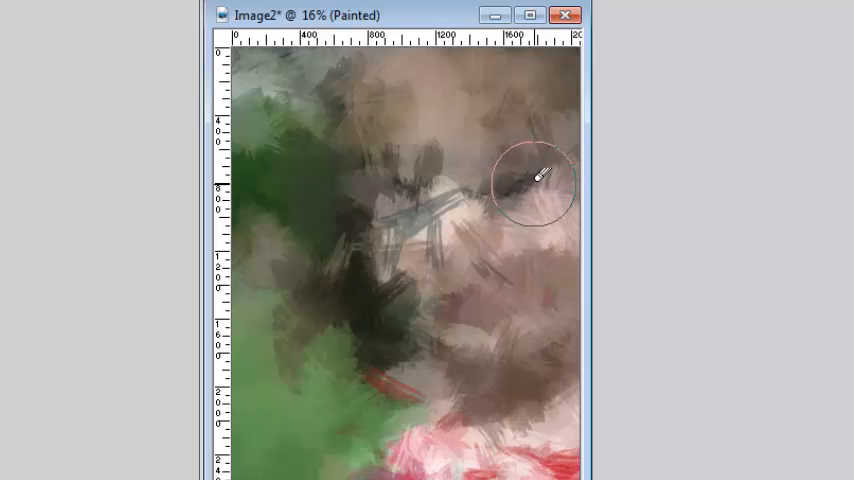
- Erase paint from the Painted layer to reveal the photo beneath
left_click_drag(540, 180, 450, 125)
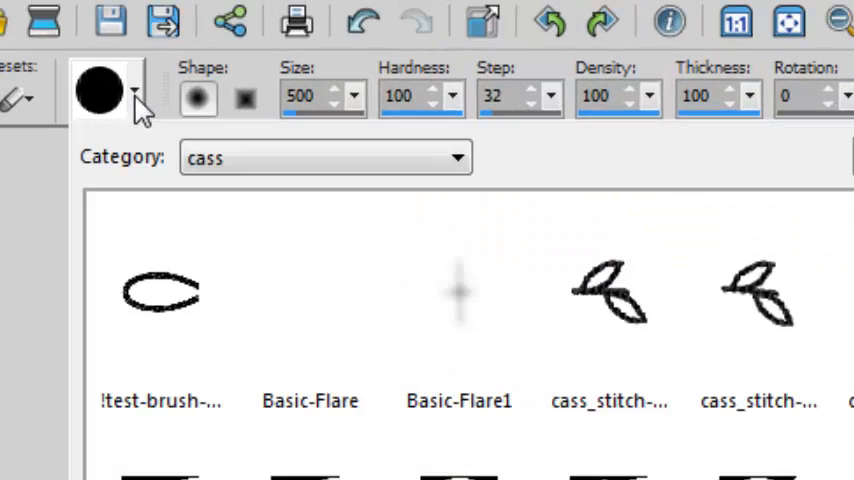
mouse_move(818, 287)
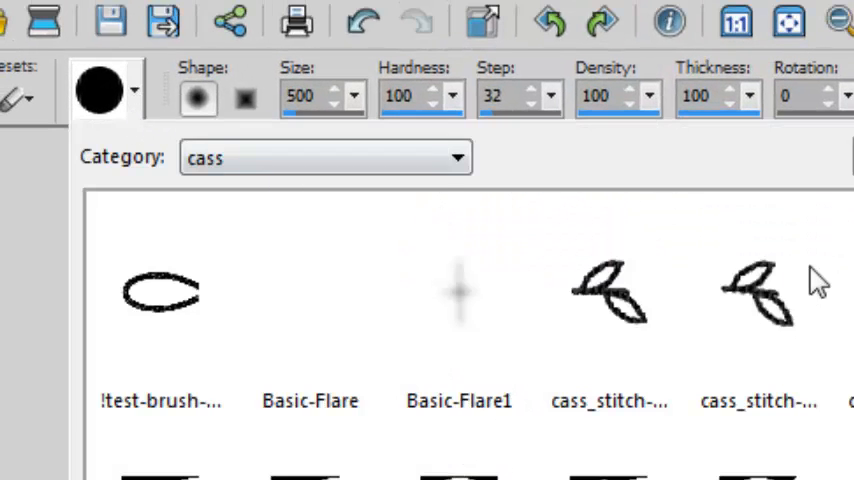
- Choose a streaky stroke brush tip from the cass-Background-11 category
left_click(451, 157)
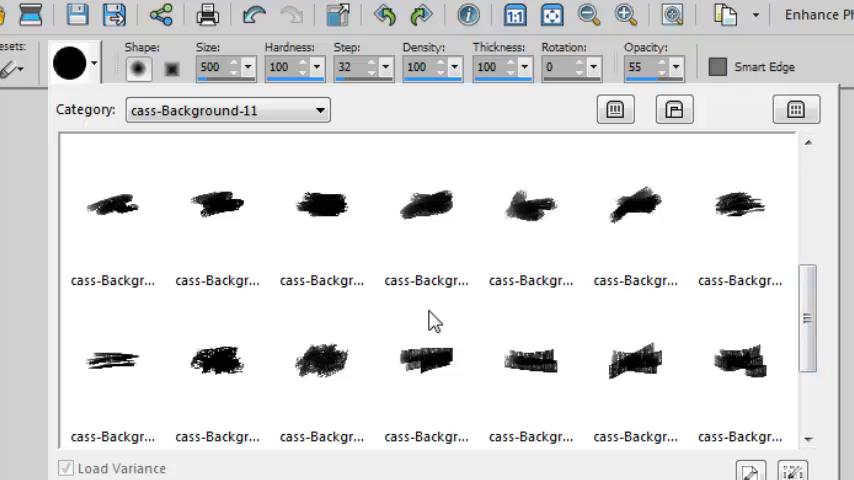
left_click(742, 205)
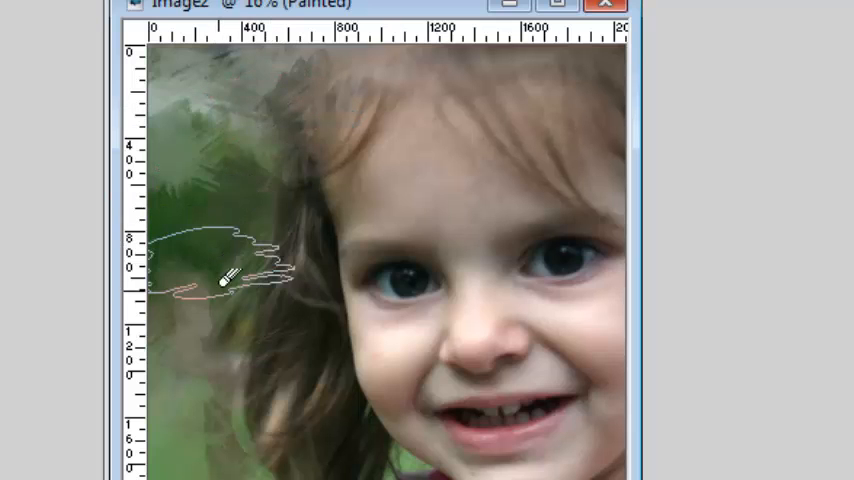
- Paint streaky strokes over the left and upper-left green background
left_click_drag(220, 280, 300, 475)
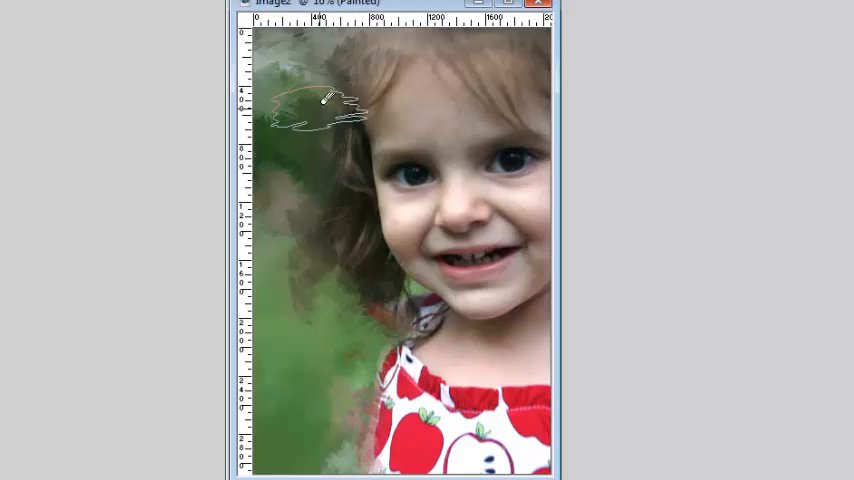
left_click_drag(325, 105, 375, 265)
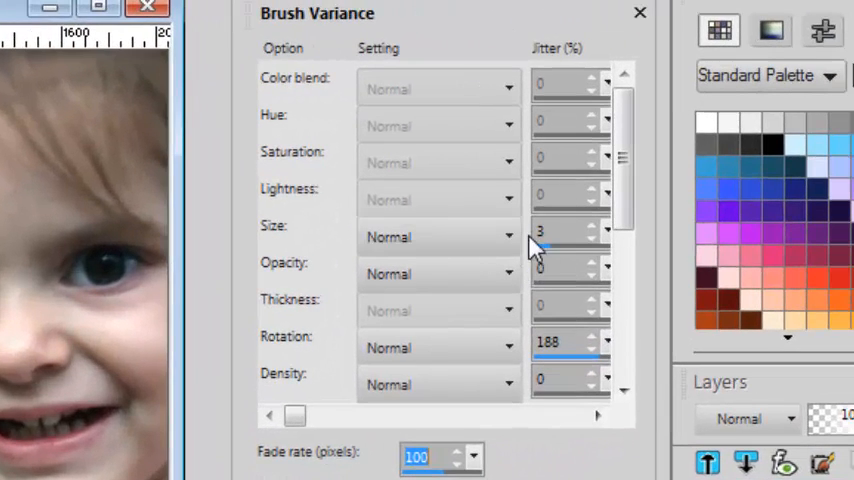
mouse_move(550, 258)
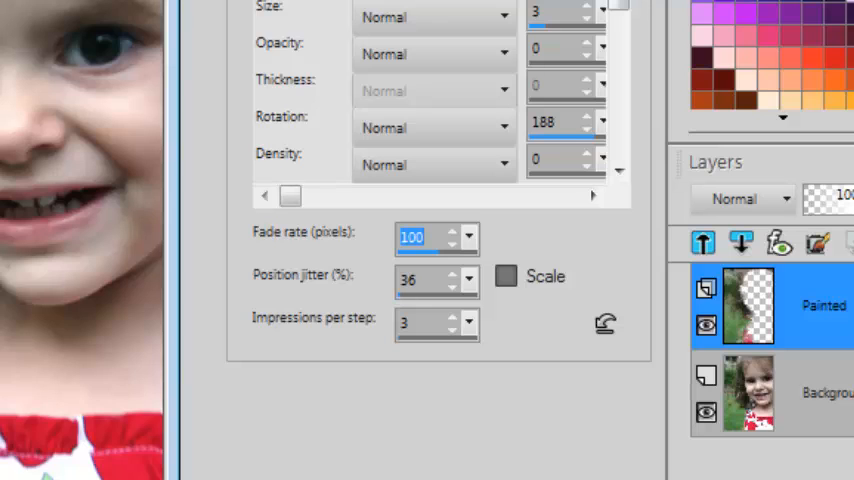
mouse_move(407, 343)
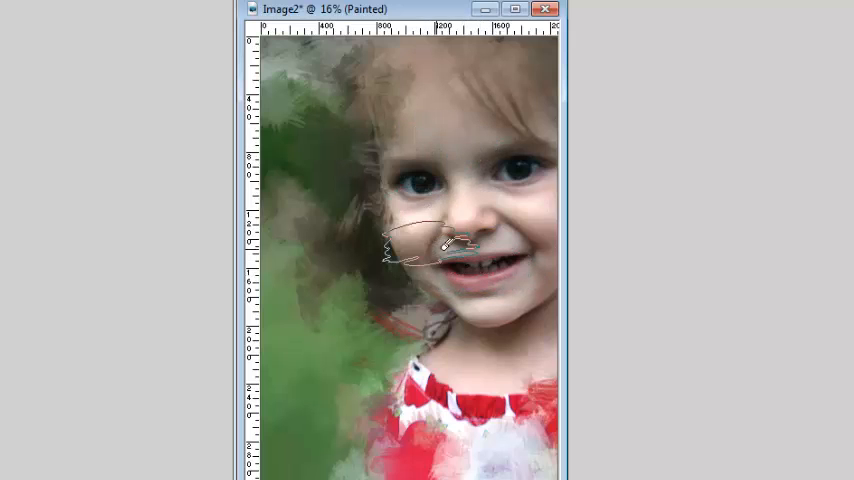
- Brush painterly strokes across the cheek beside the mouth and beside the chin
left_click_drag(430, 245, 485, 300)
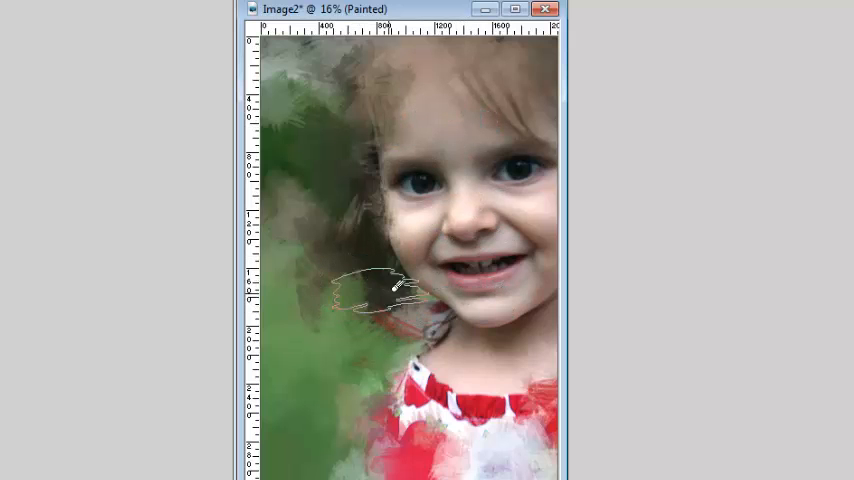
left_click_drag(395, 290, 360, 342)
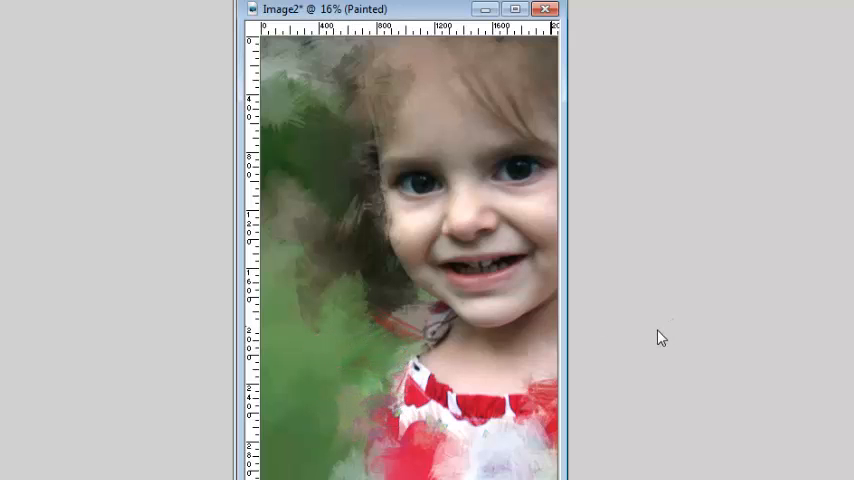
mouse_move(651, 335)
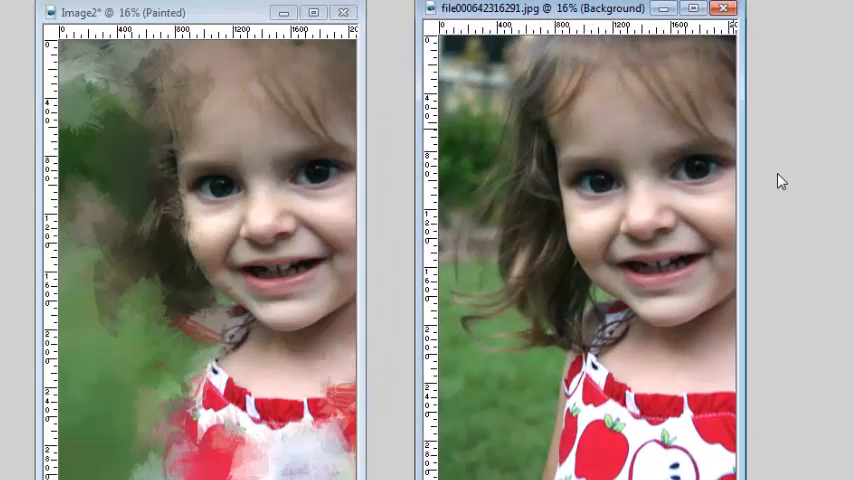
mouse_move(775, 185)
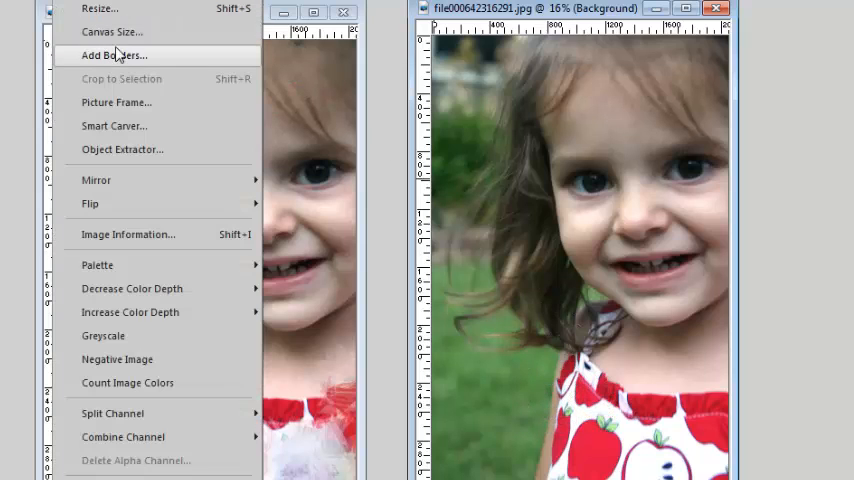
mouse_move(95, 9)
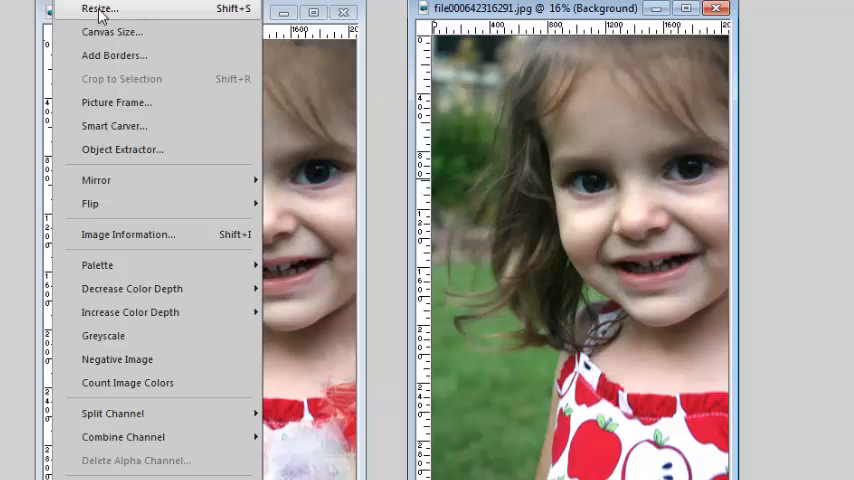
- Resize the photo to 3600 × 3600 pixels with Lock aspect ratio off
left_click(98, 9)
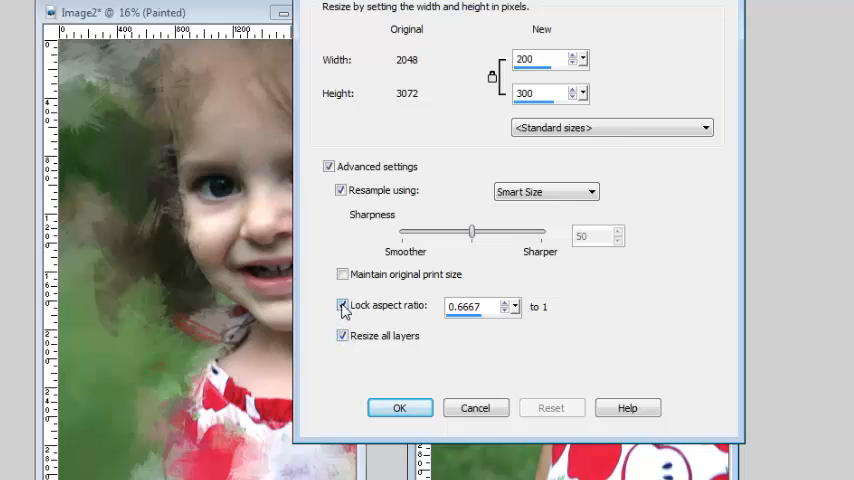
left_click(342, 305)
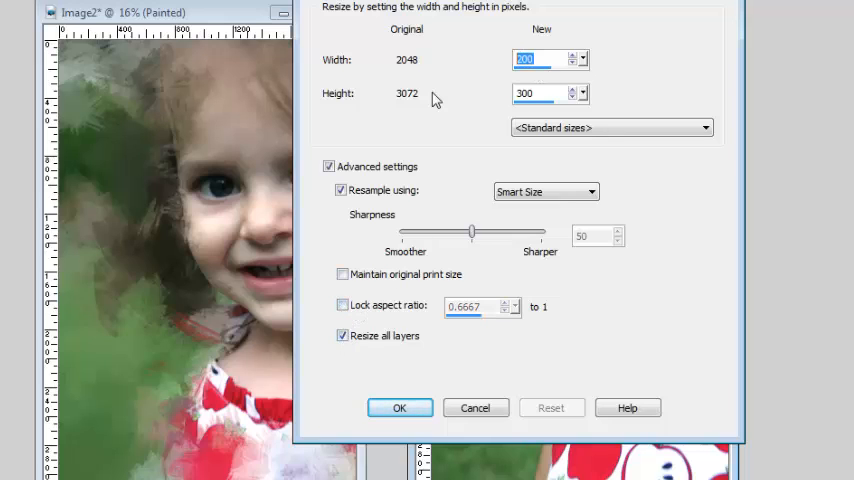
type("3600")
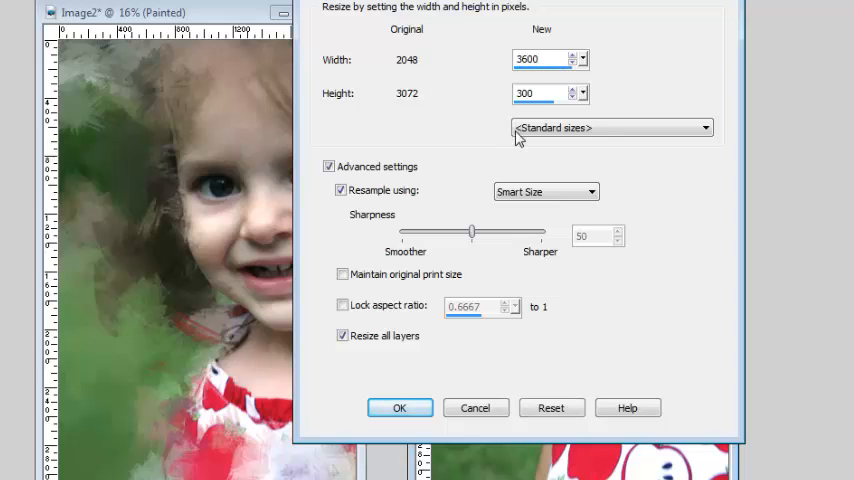
type("3600")
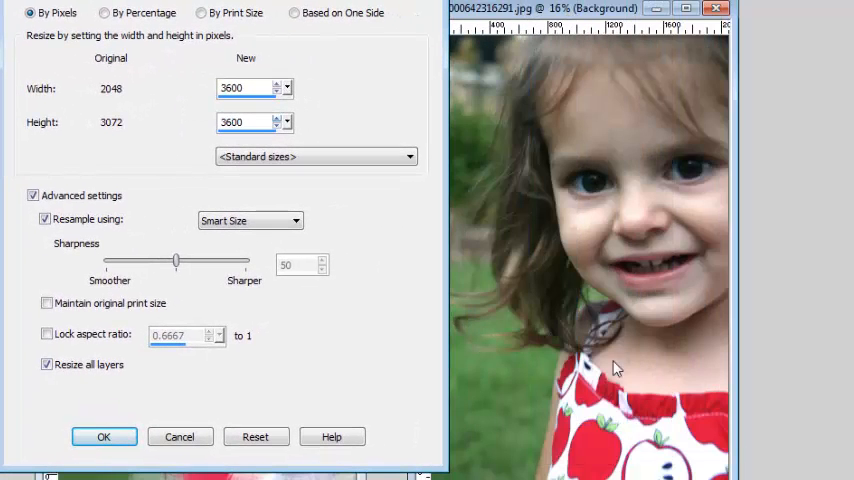
left_click(101, 437)
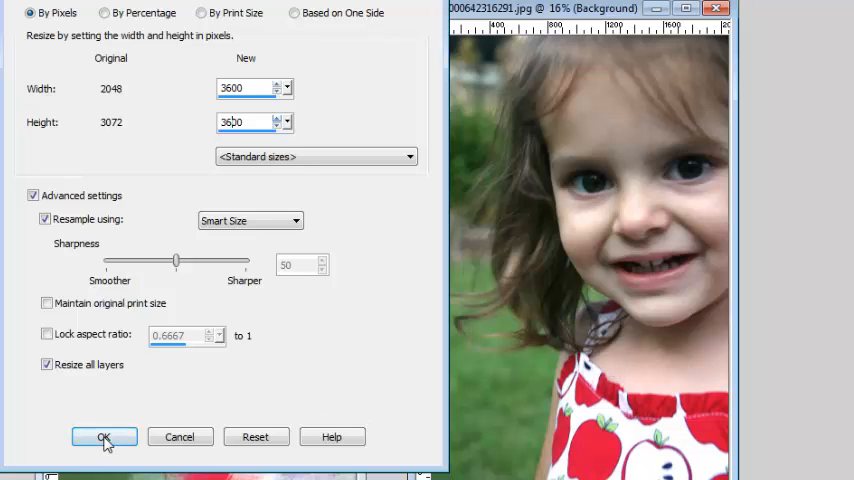
left_click(99, 437)
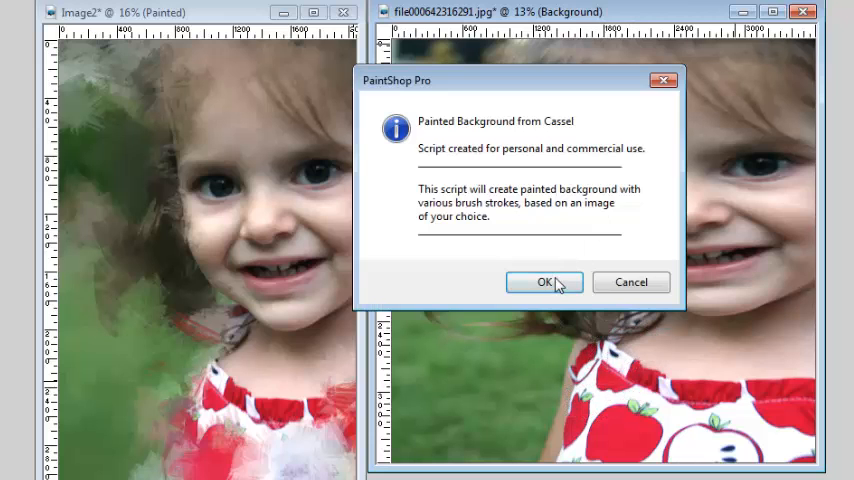
- Run the painted background script on the resized photo with paint value 3 (Dry Brush)
left_click(543, 281)
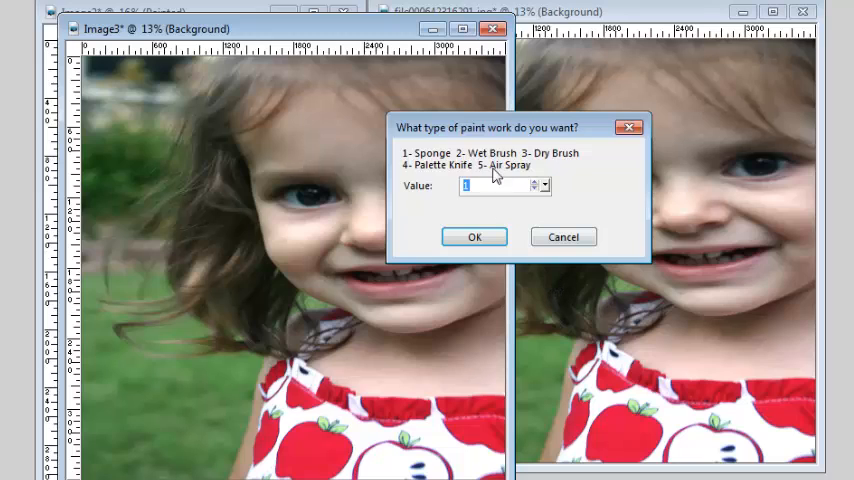
type("3")
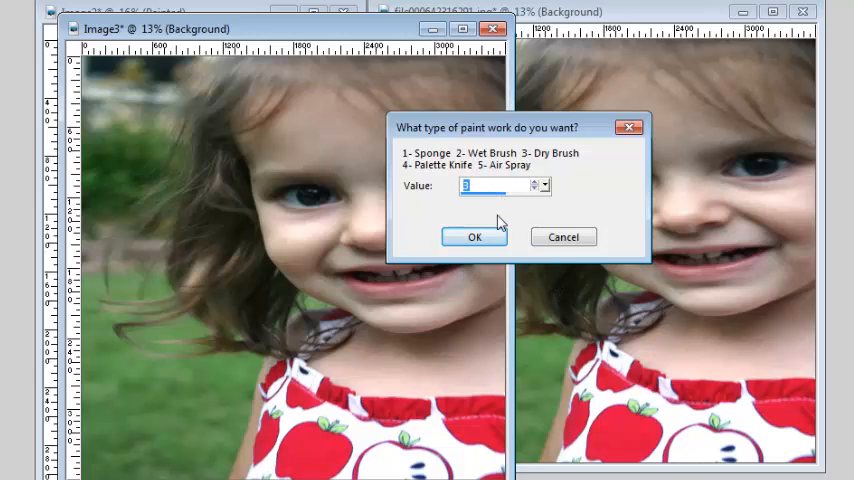
mouse_move(513, 205)
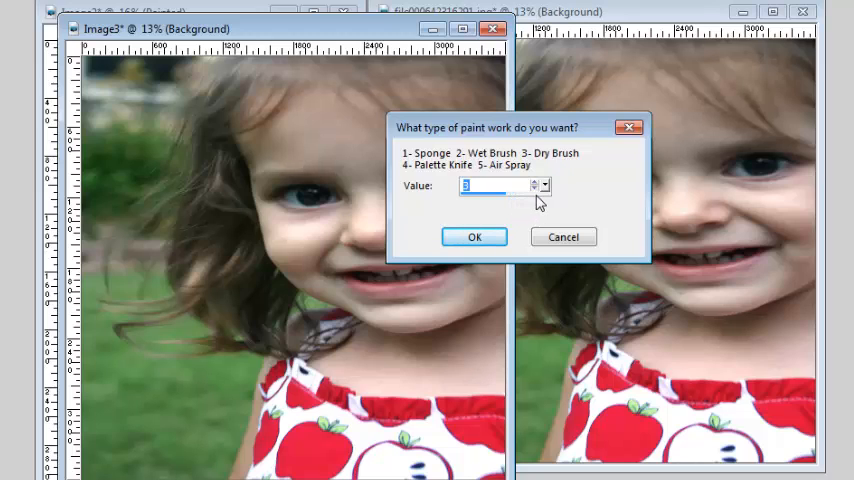
left_click(474, 237)
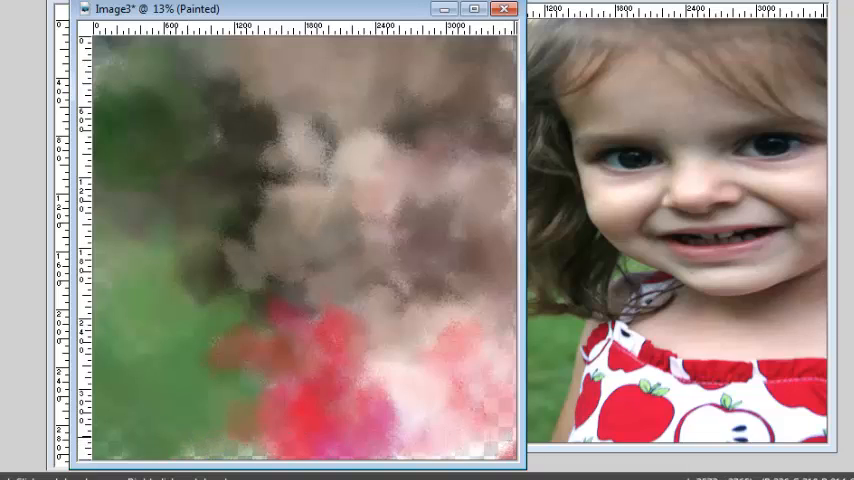
- Resize the painted paper to 4000 pixels wide
left_click(175, 32)
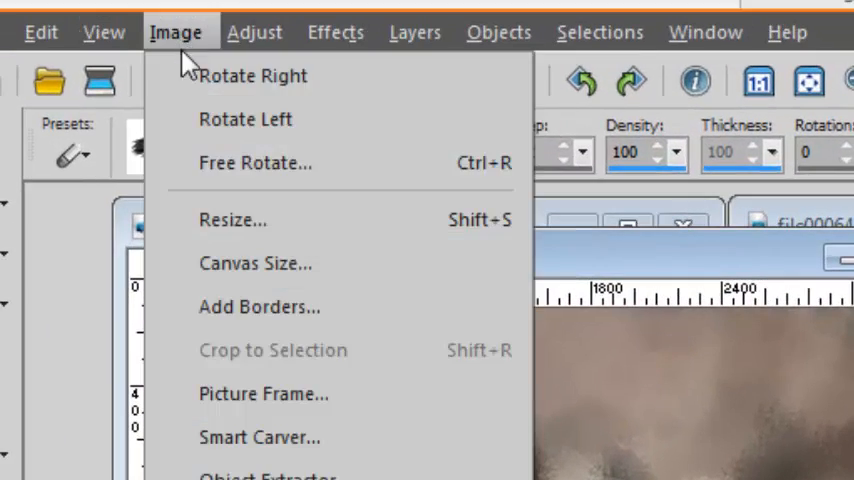
left_click(233, 219)
type("4000")
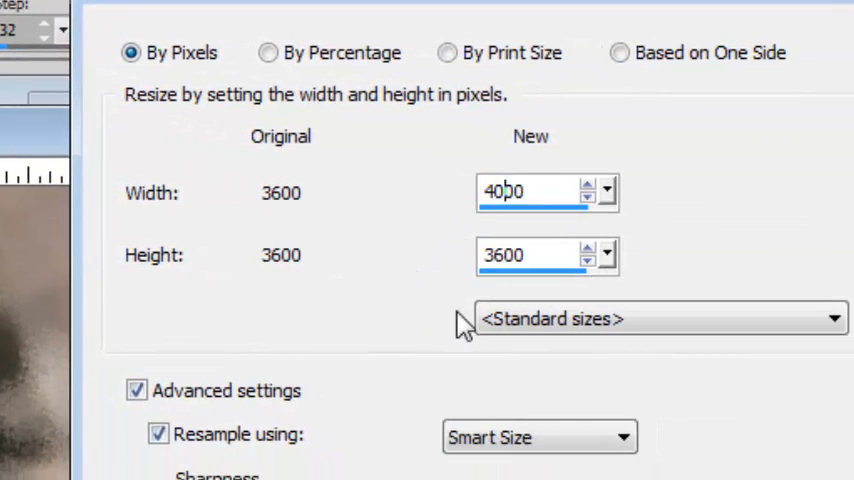
left_click(525, 254)
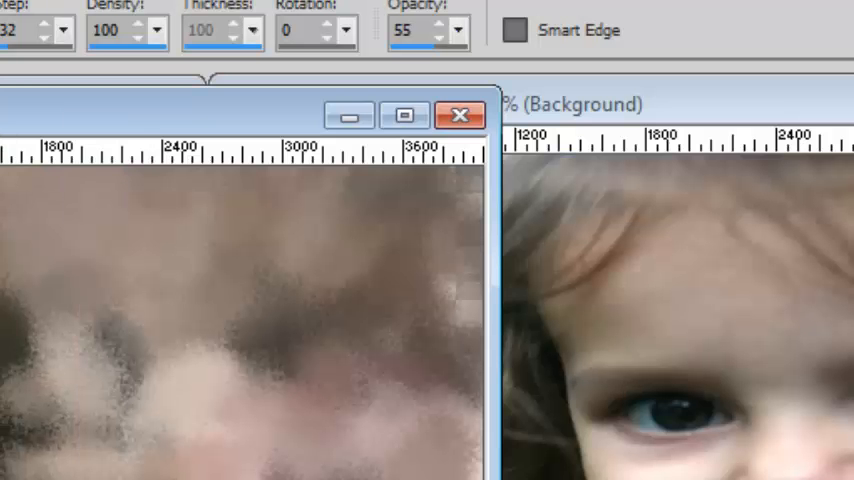
left_click(27, 173)
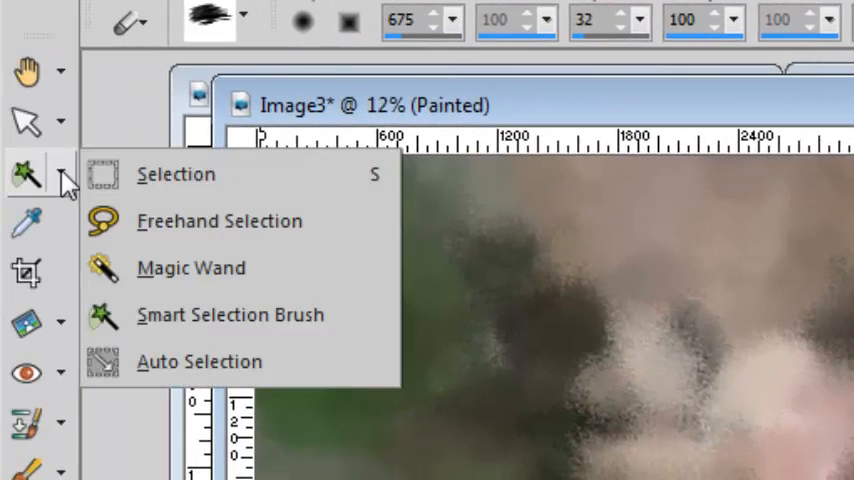
- Make a custom rectangular selection with Left/Top 100 and Right/Bottom 3700
left_click(175, 173)
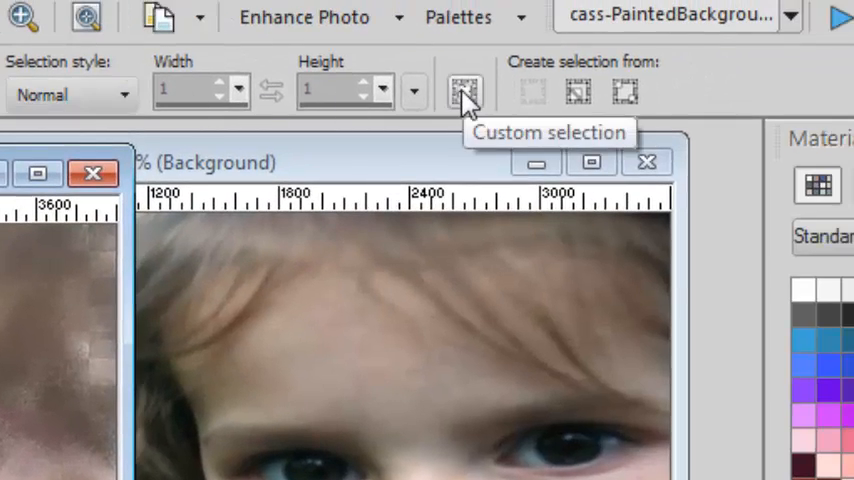
left_click(463, 91)
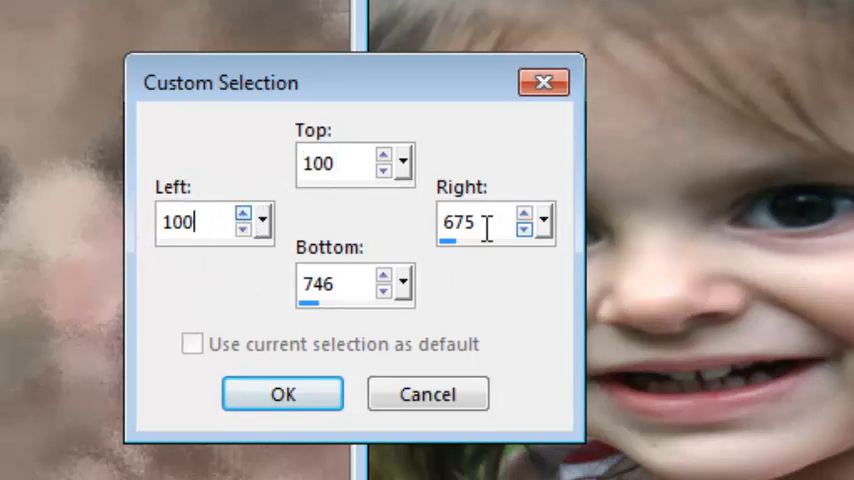
type("3700")
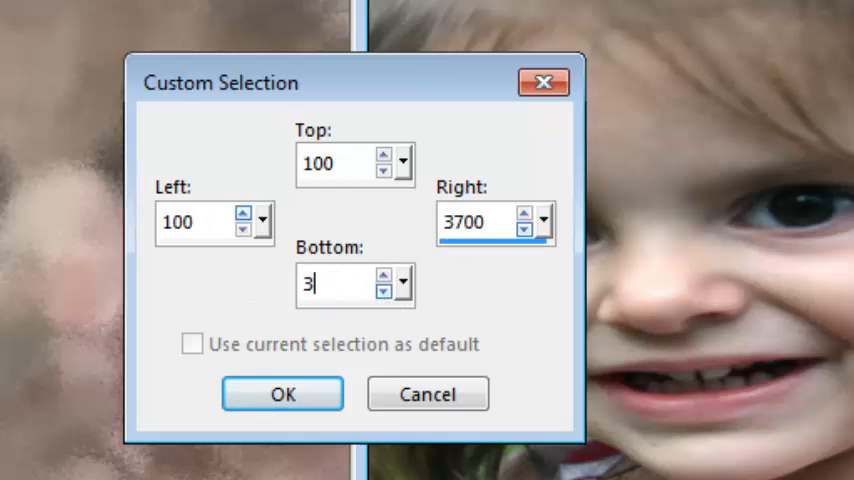
type("700")
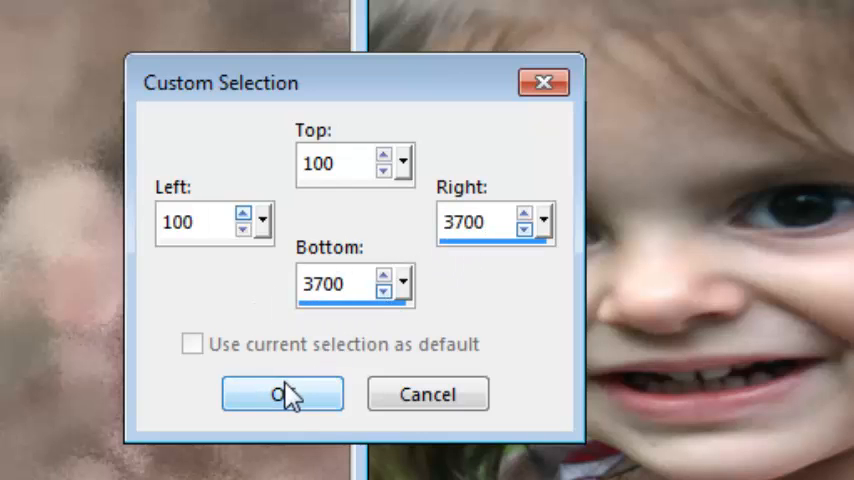
left_click(281, 394)
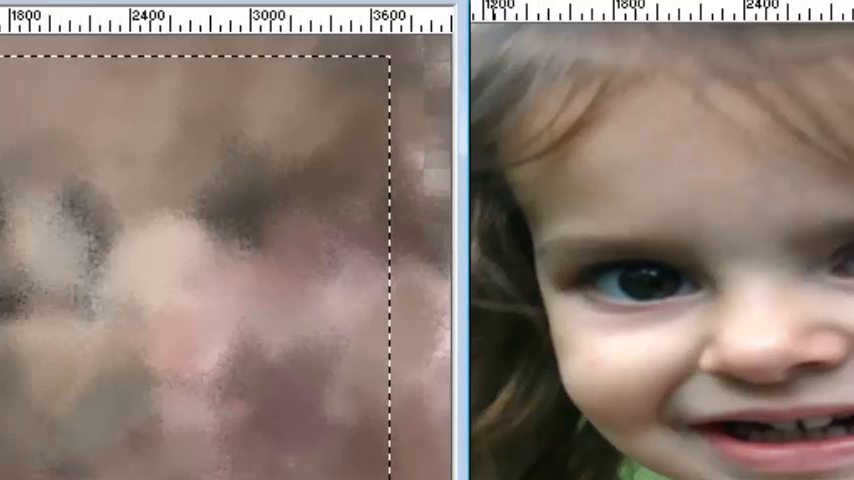
left_click(135, 21)
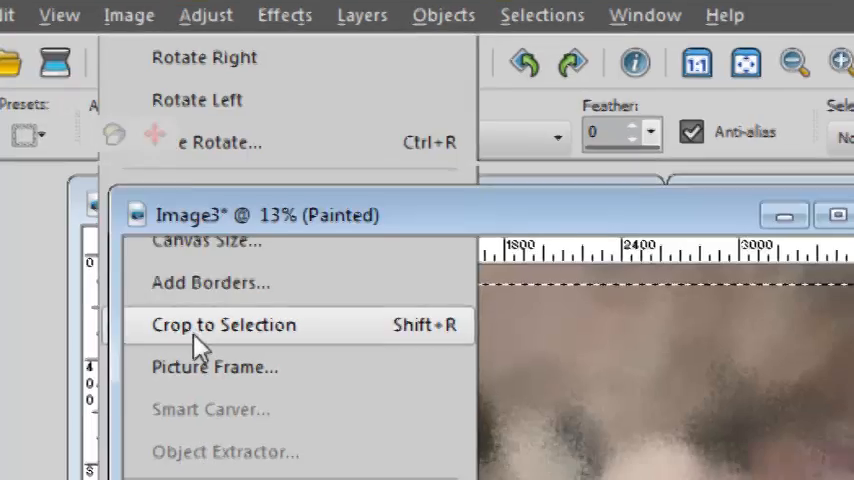
- Crop the image to the selected square, leaving a 3600 px painted background
left_click(224, 324)
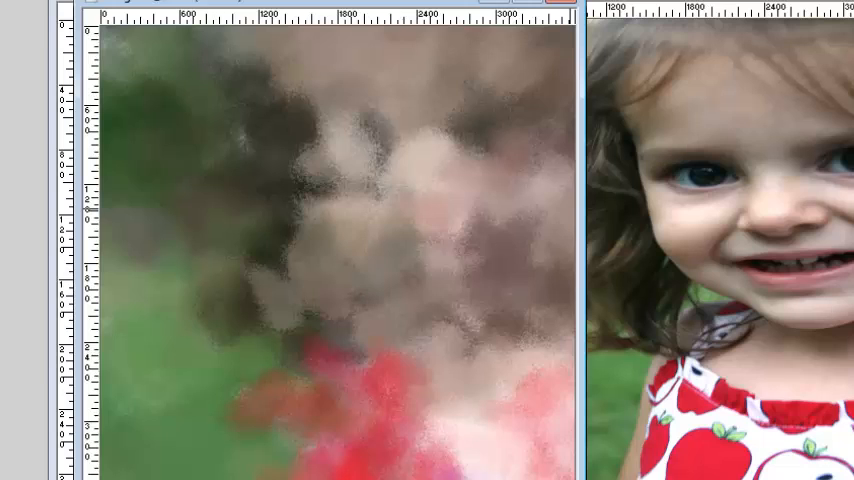